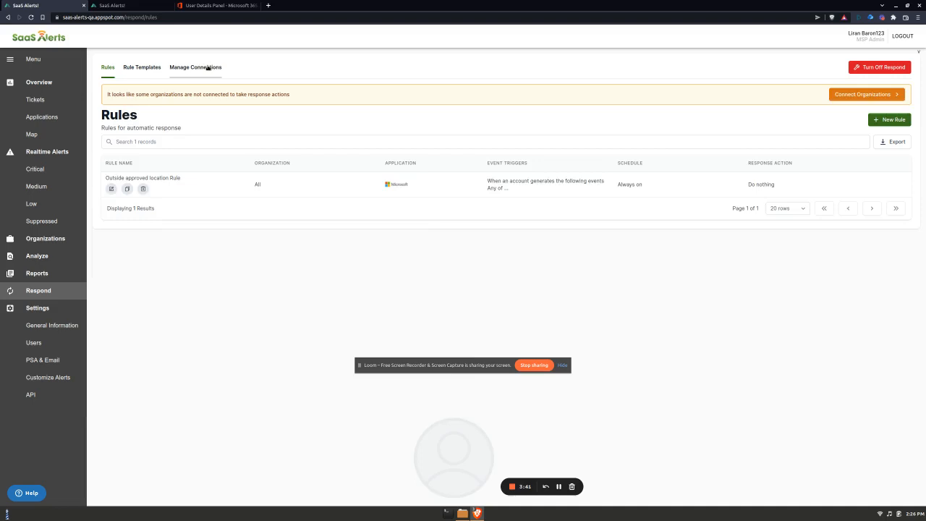
- Go to Respond > Manage Connections and highlight one organization's name in the list
left_click(195, 67)
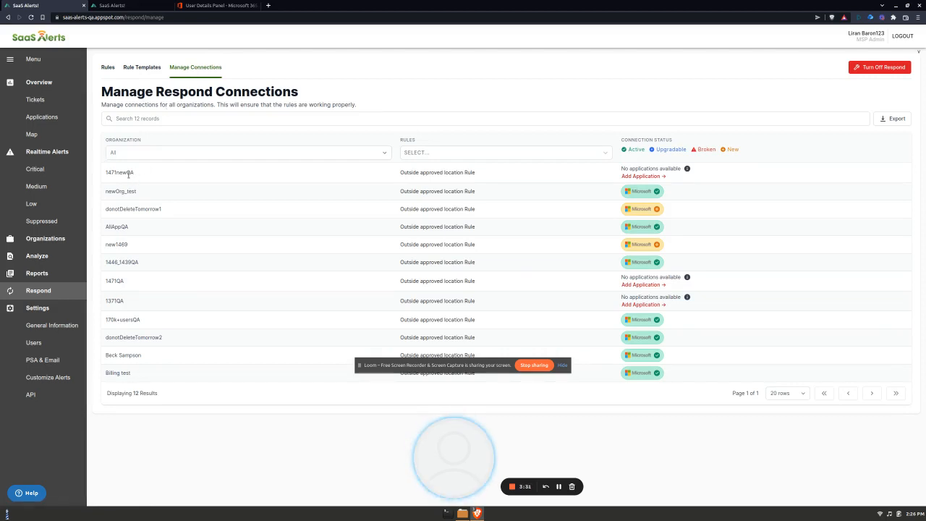
mouse_move(142, 230)
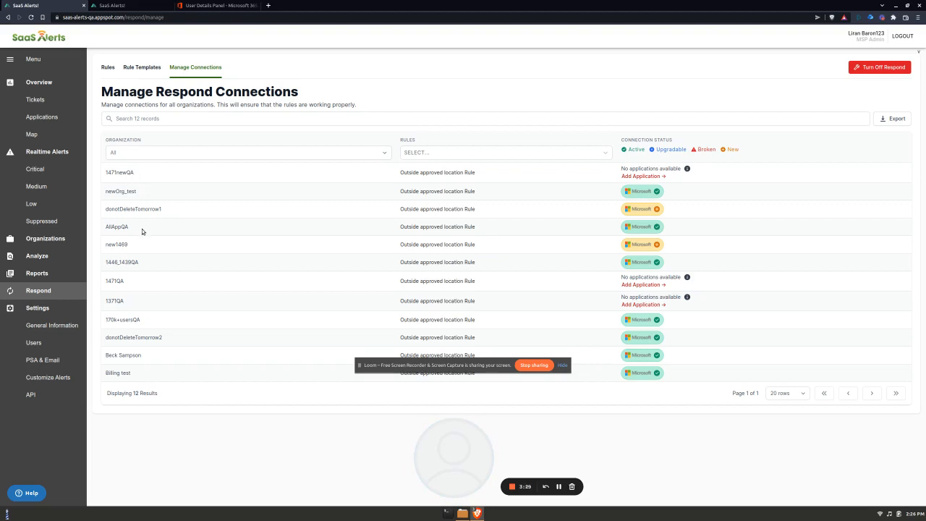
double_click(122, 191)
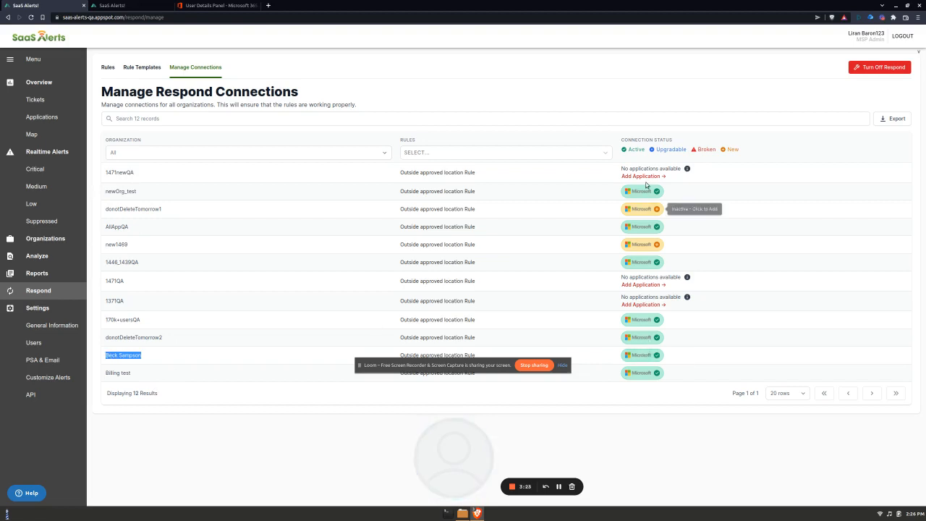
mouse_move(262, 226)
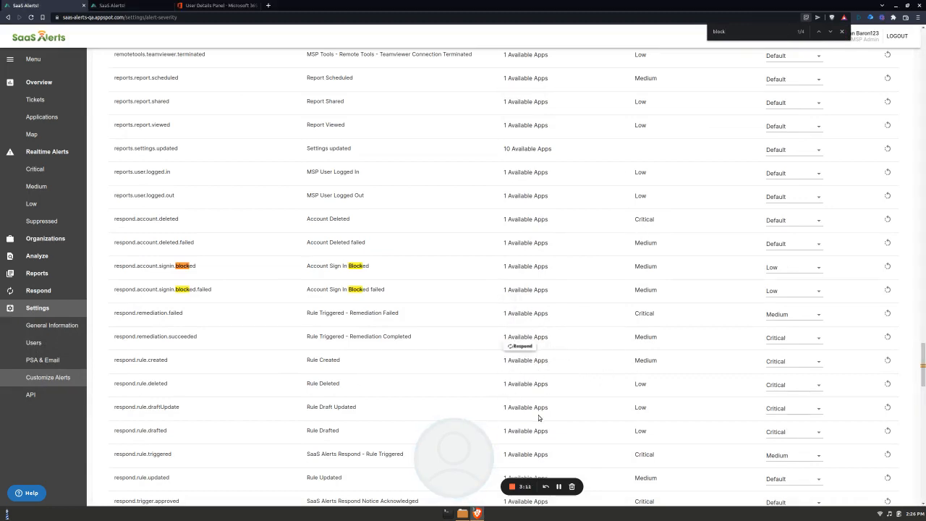
mouse_move(755, 271)
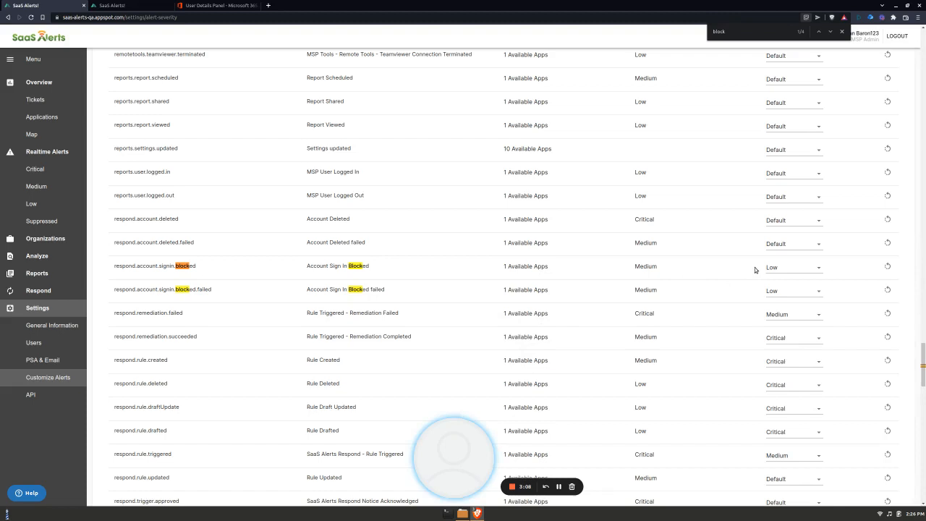
mouse_move(799, 281)
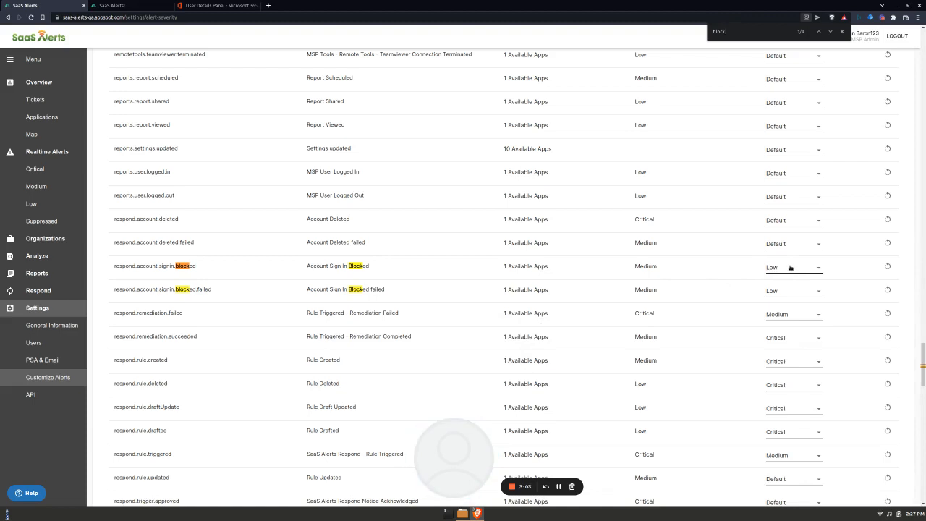
mouse_move(812, 263)
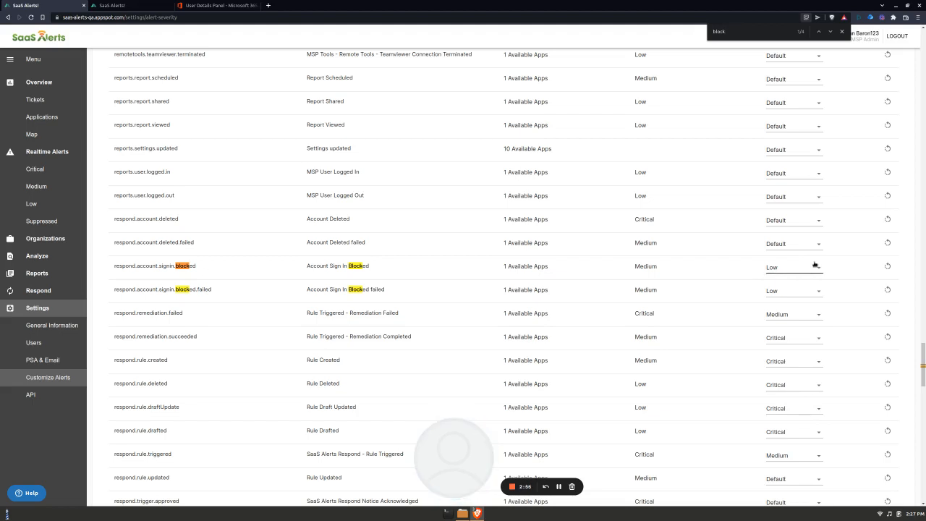
mouse_move(202, 143)
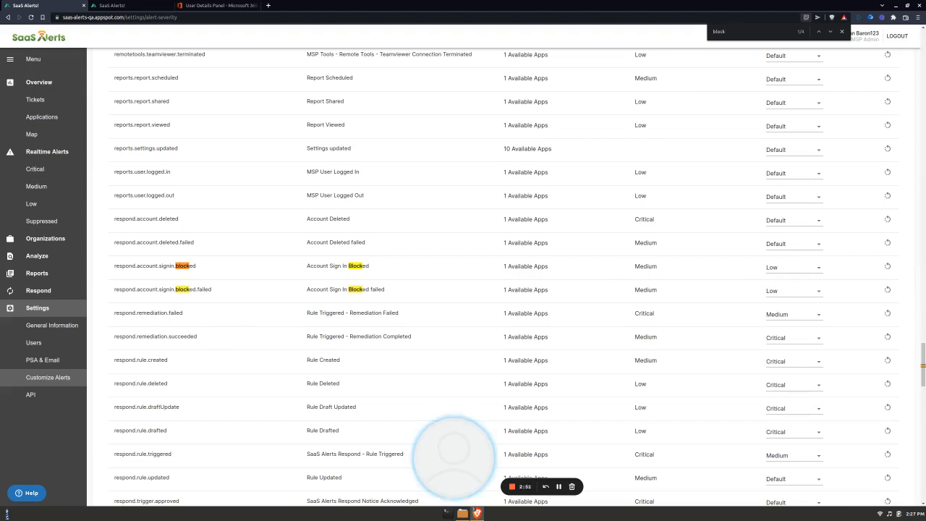
mouse_move(185, 168)
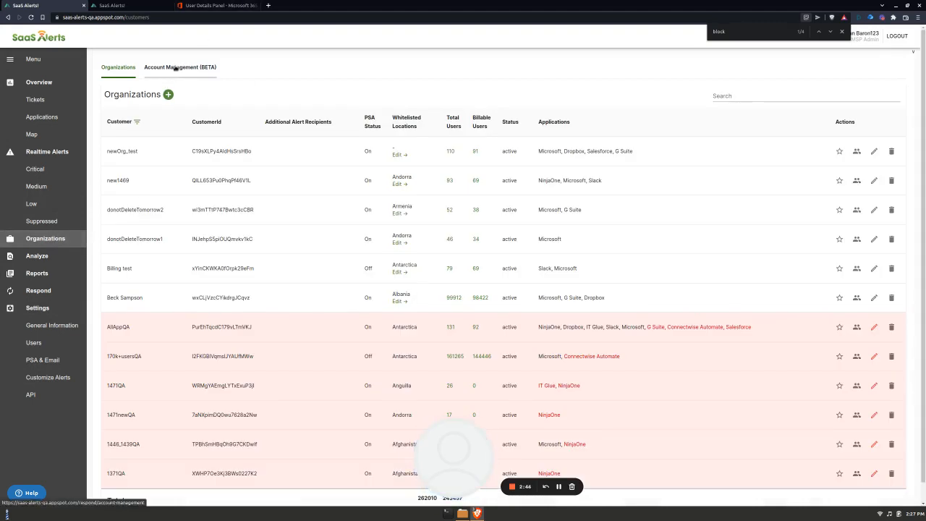
- On Account Management (BETA), filter to newOrg_test and leave Last Sign In unrestricted
left_click(179, 66)
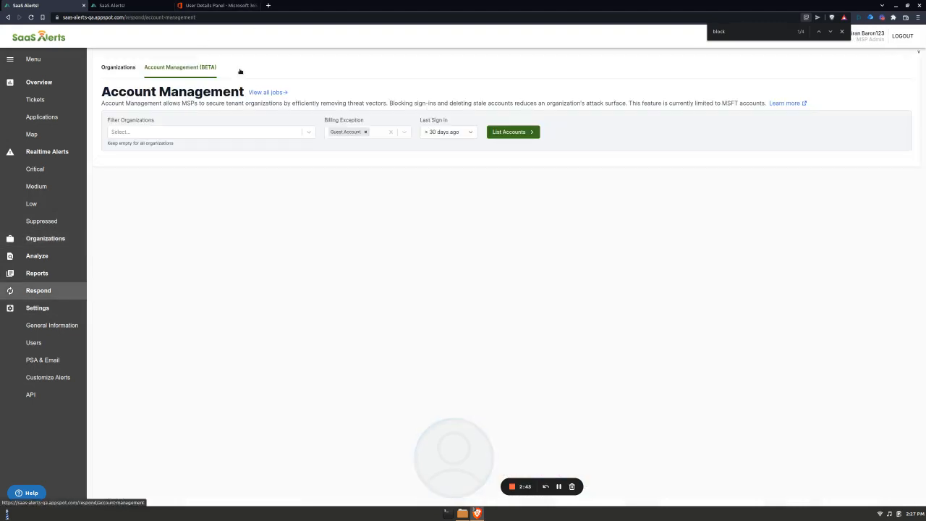
left_click(210, 132)
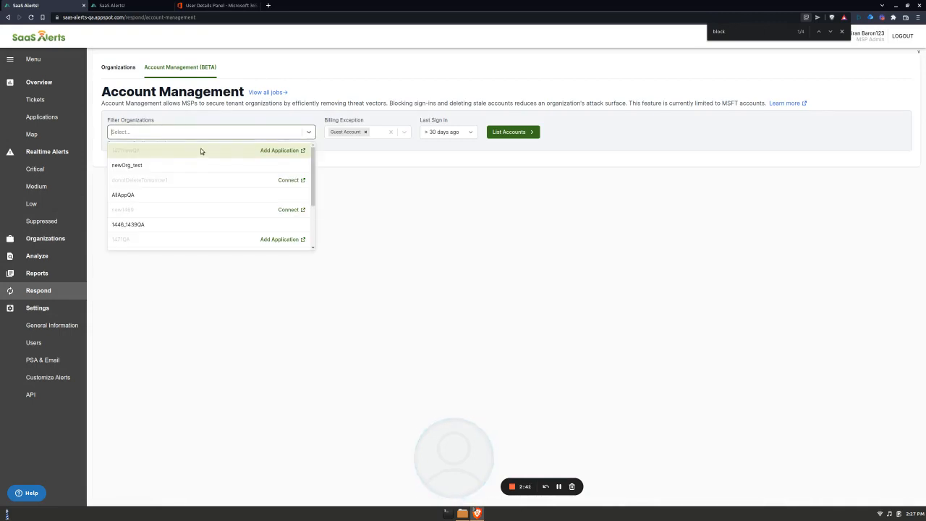
mouse_move(165, 165)
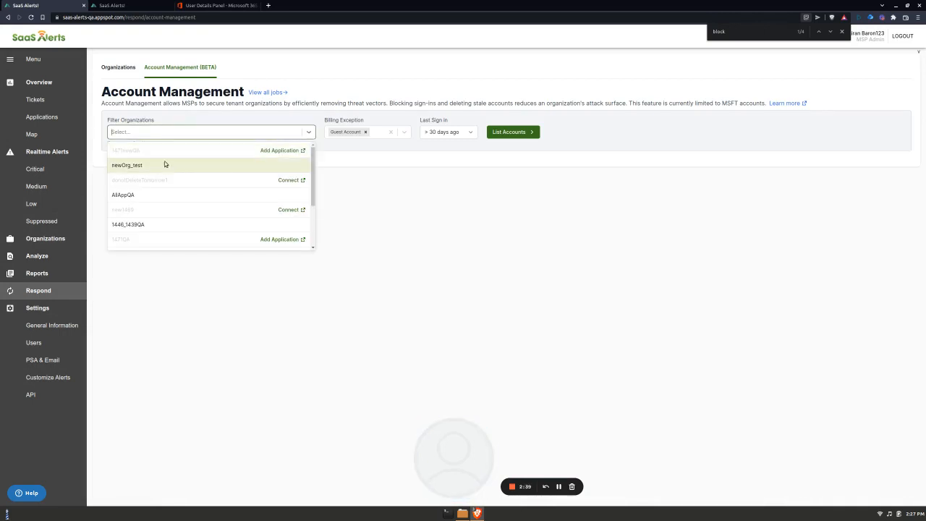
left_click(127, 165)
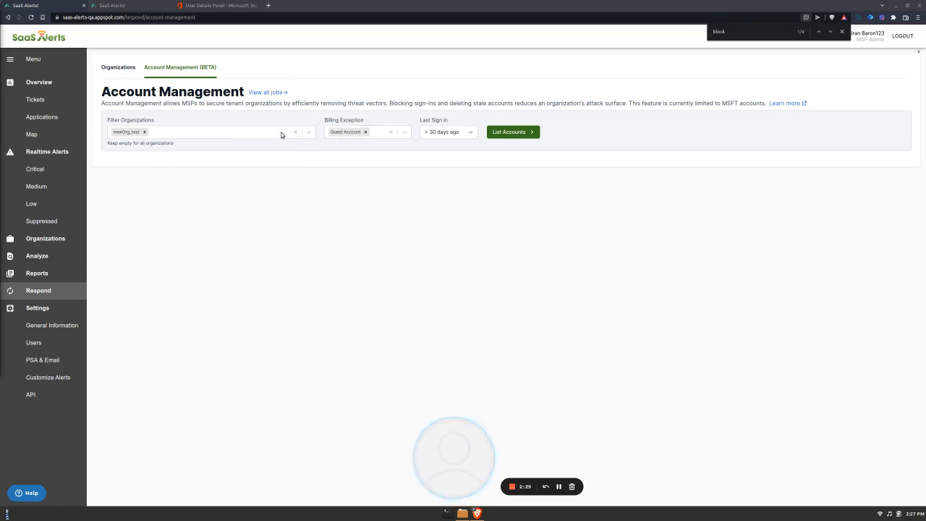
mouse_move(416, 137)
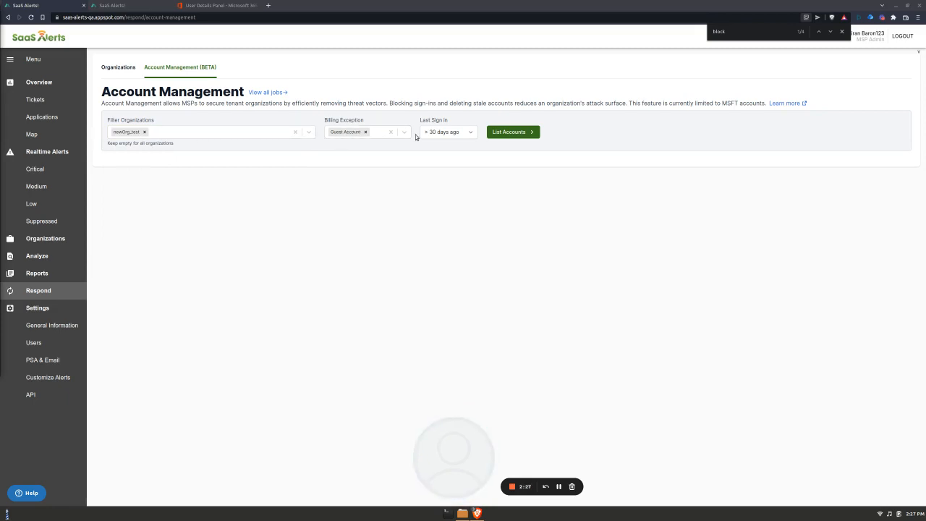
left_click(447, 132)
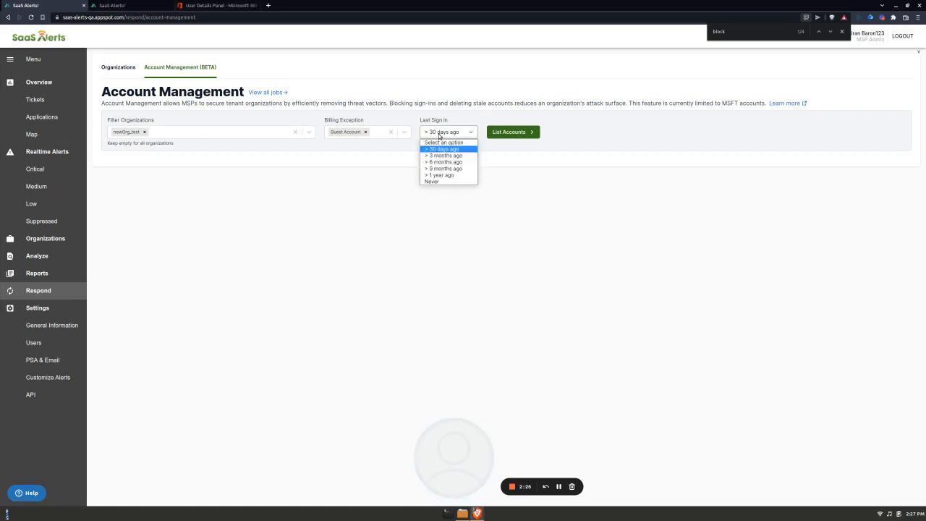
left_click(443, 143)
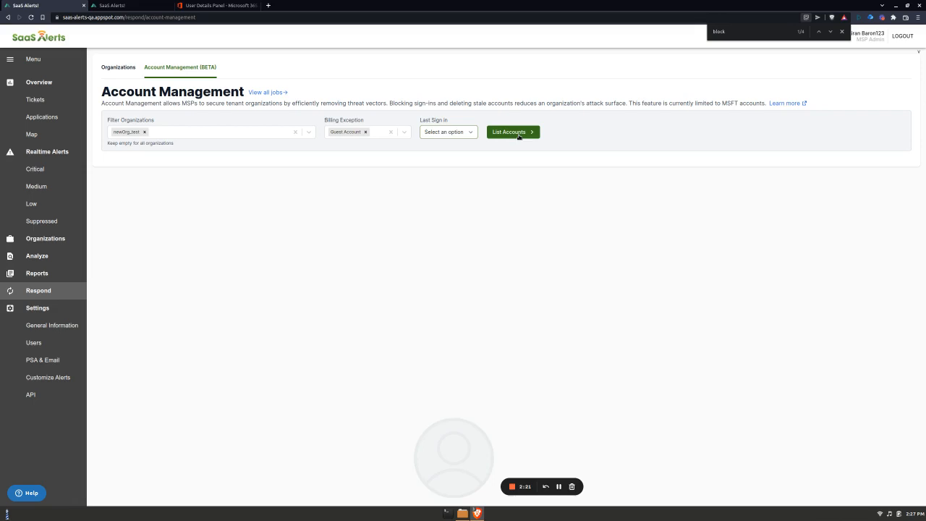
- List the six matching newOrg_test accounts, briefly selecting then clearing the top row
left_click(512, 132)
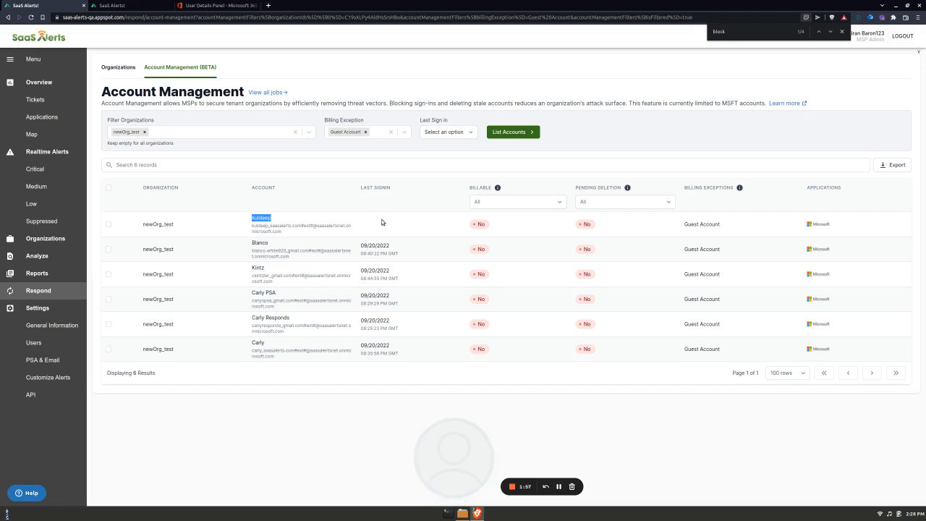
mouse_move(388, 222)
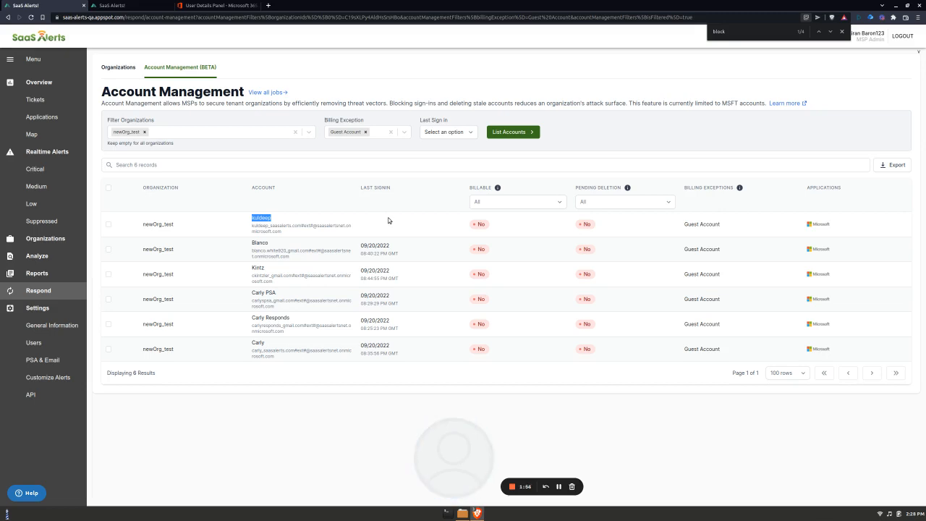
left_click(109, 223)
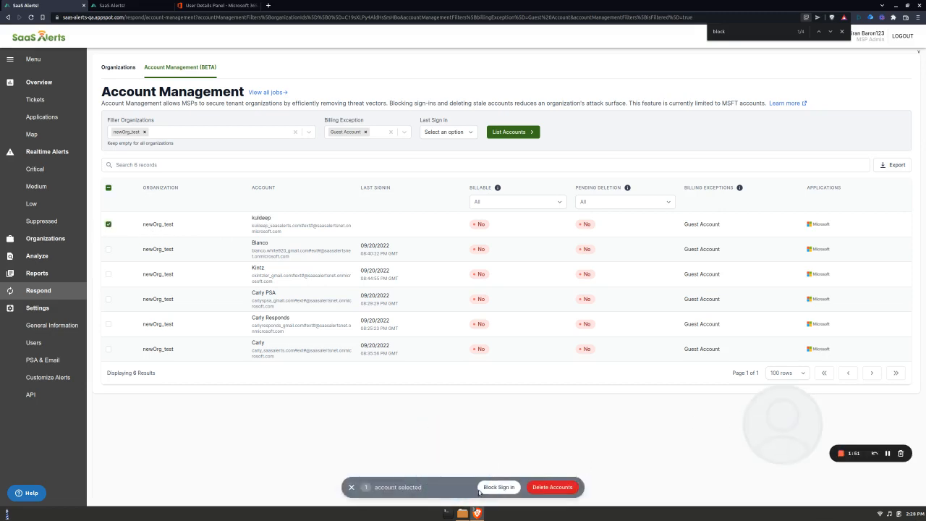
mouse_move(498, 486)
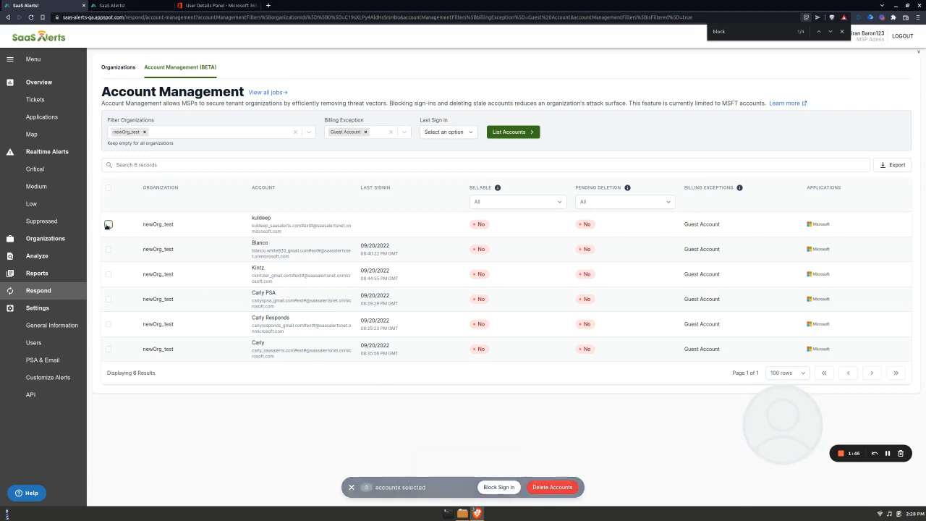
left_click(109, 224)
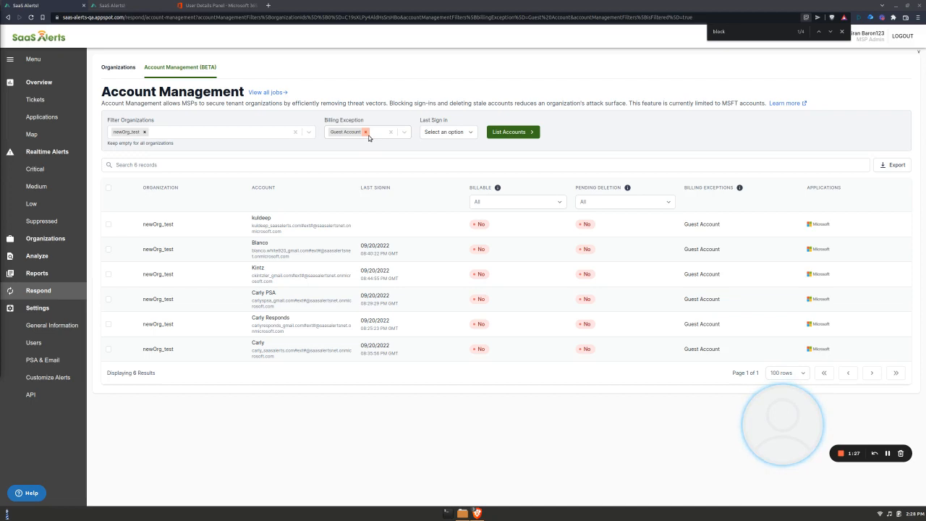
- Drop the Guest Account billing exception and list newOrg_test accounts with Last Sign In Never
left_click(364, 132)
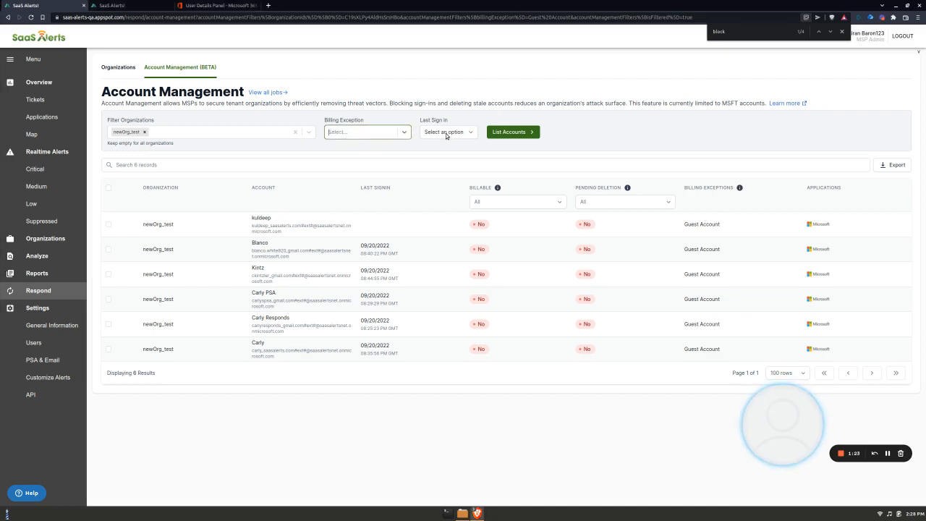
left_click(448, 132)
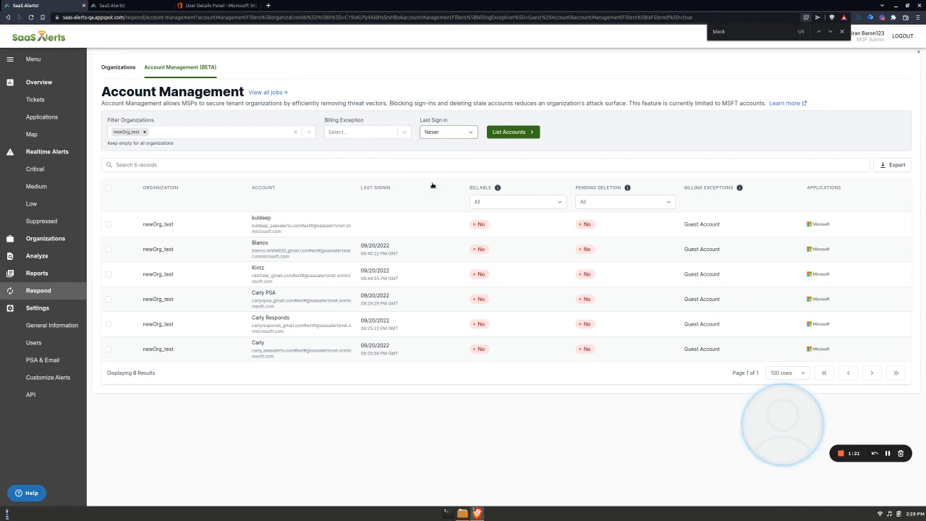
left_click(512, 132)
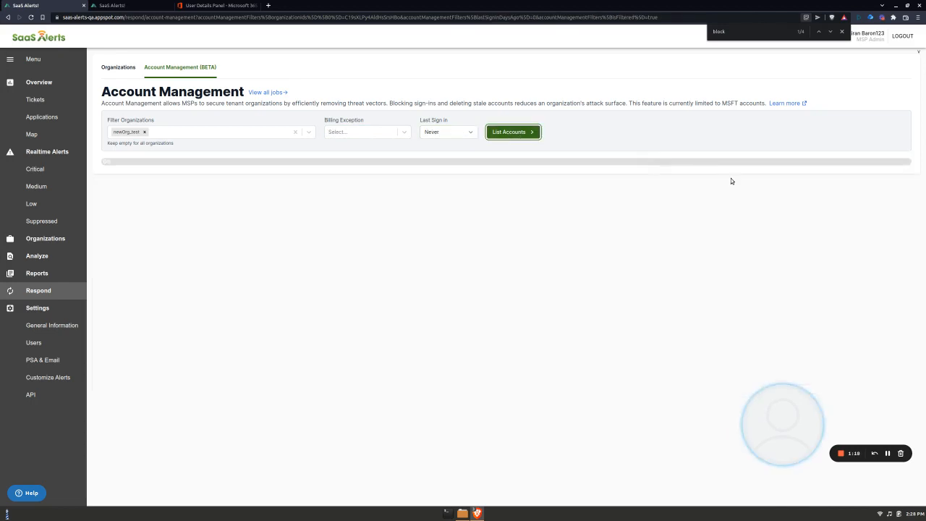
left_click(512, 132)
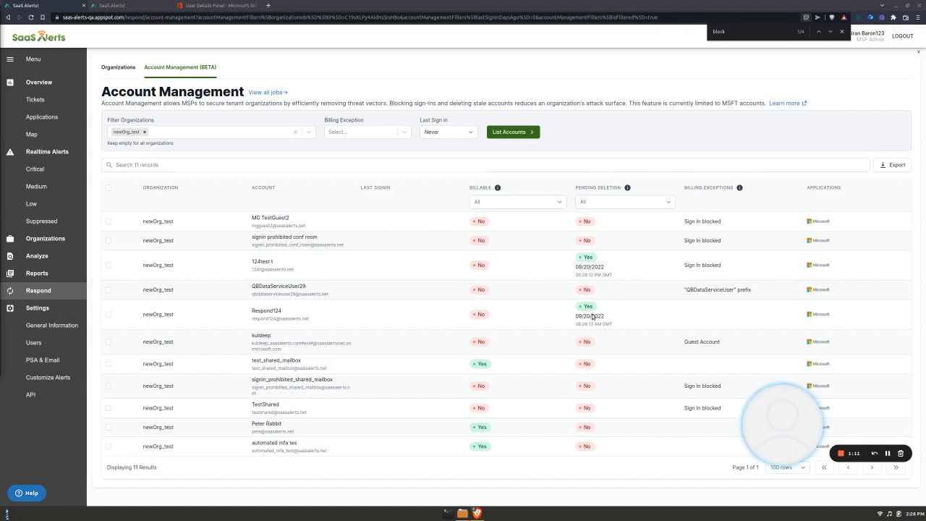
- Filter Pending Deletion to No and select all nine remaining accounts
left_click(624, 201)
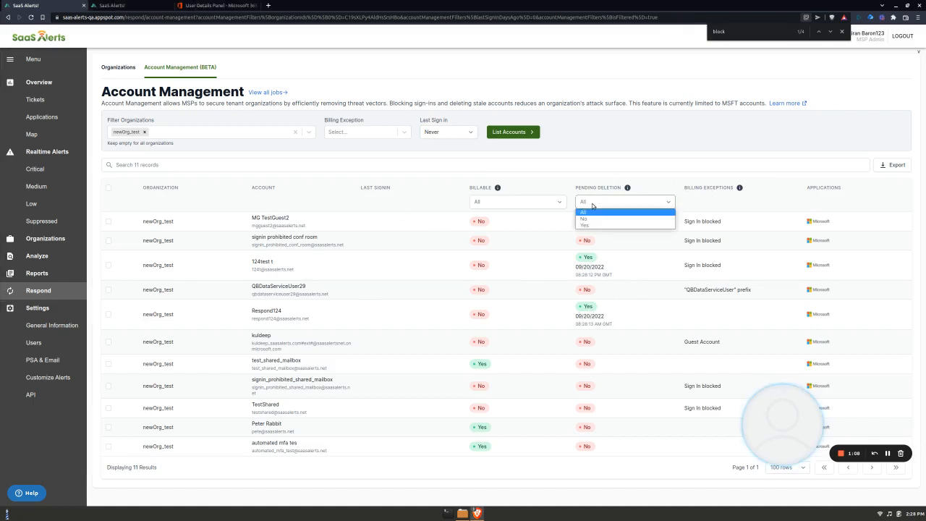
left_click(584, 219)
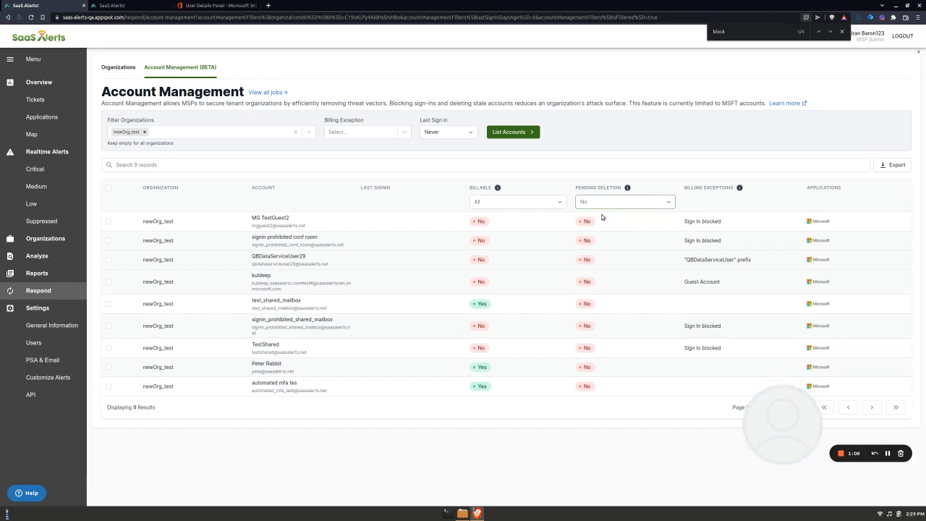
mouse_move(368, 428)
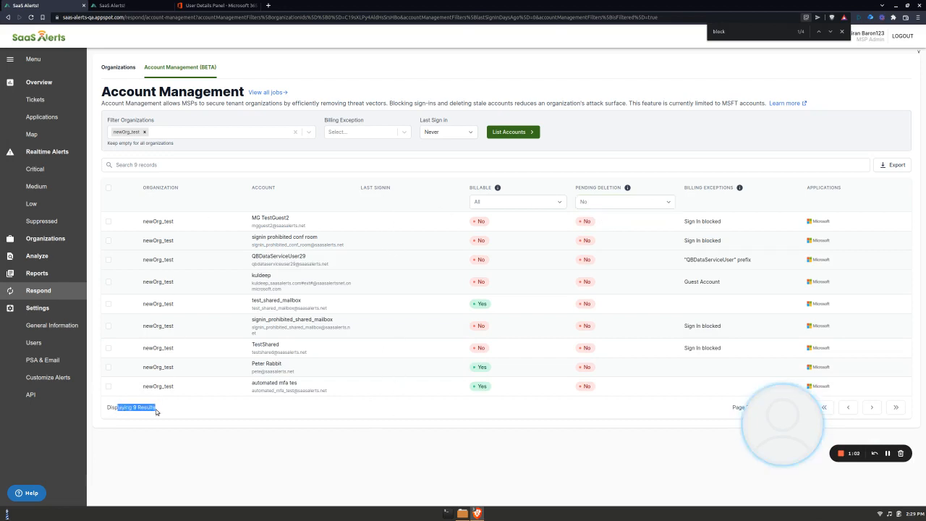
left_click(109, 188)
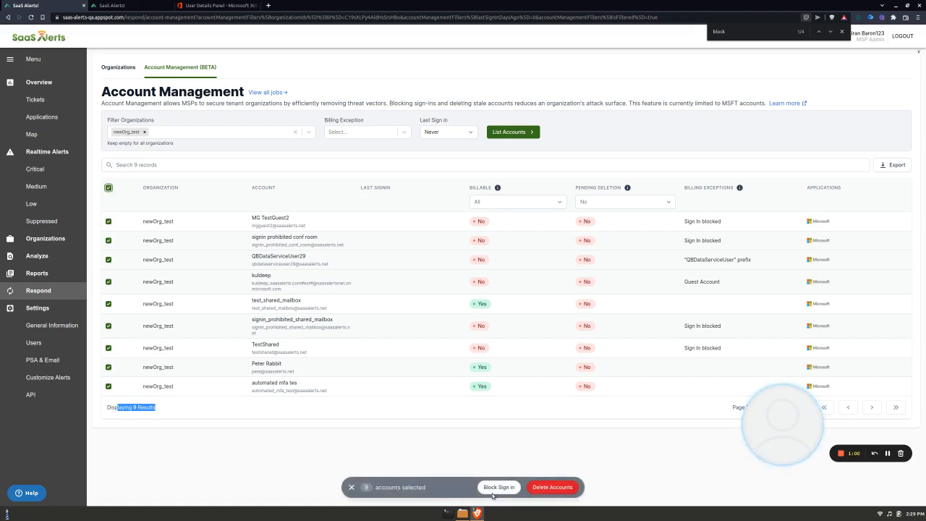
mouse_move(497, 486)
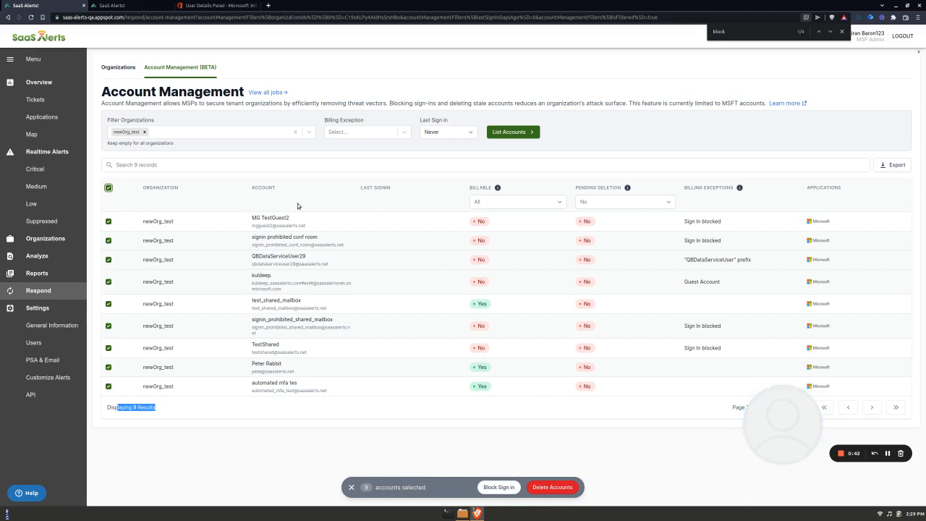
mouse_move(380, 214)
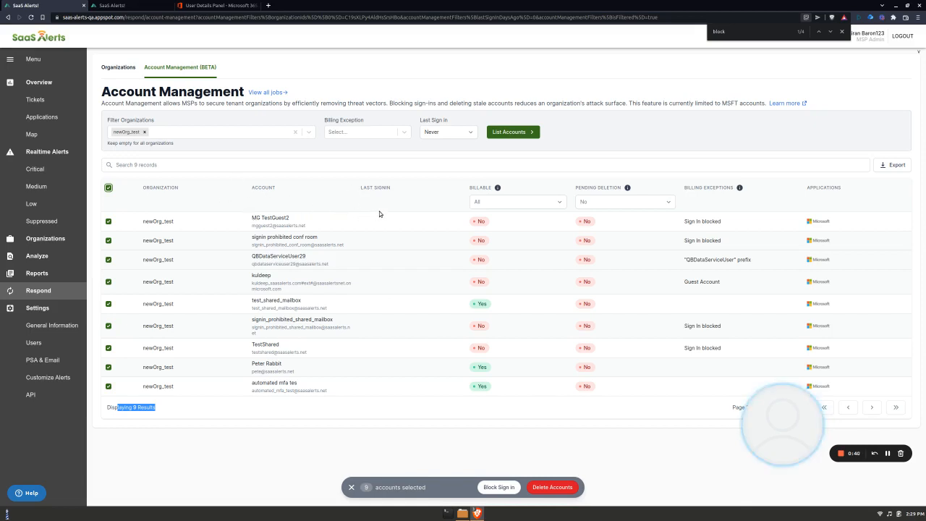